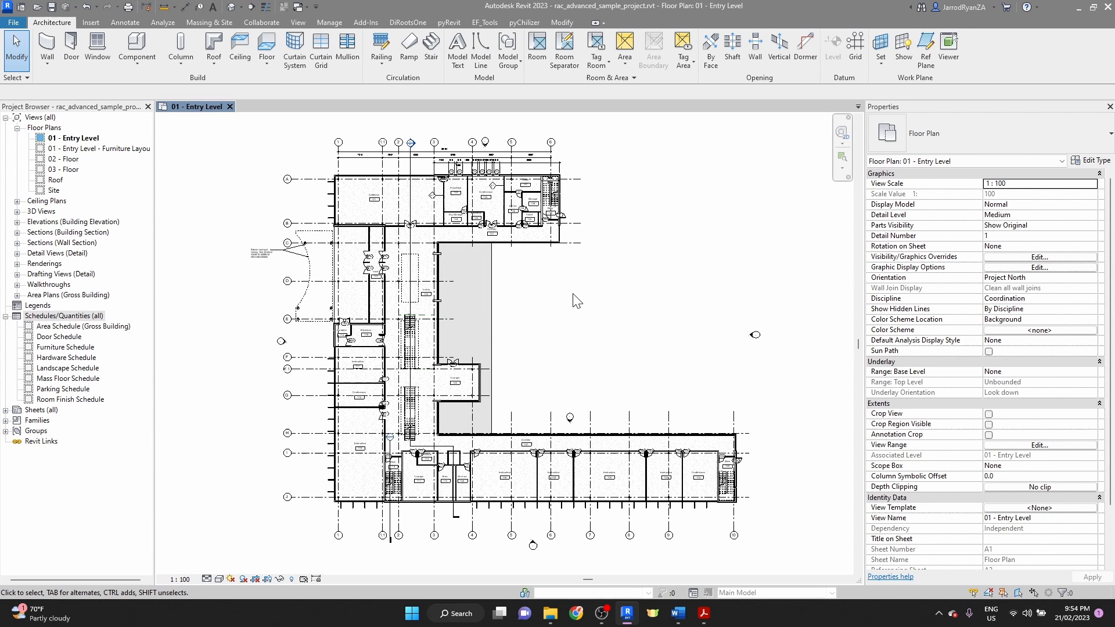
# Show the Schedules/Quantities context menu in the Project Browser
pyautogui.rightClick(64, 315)
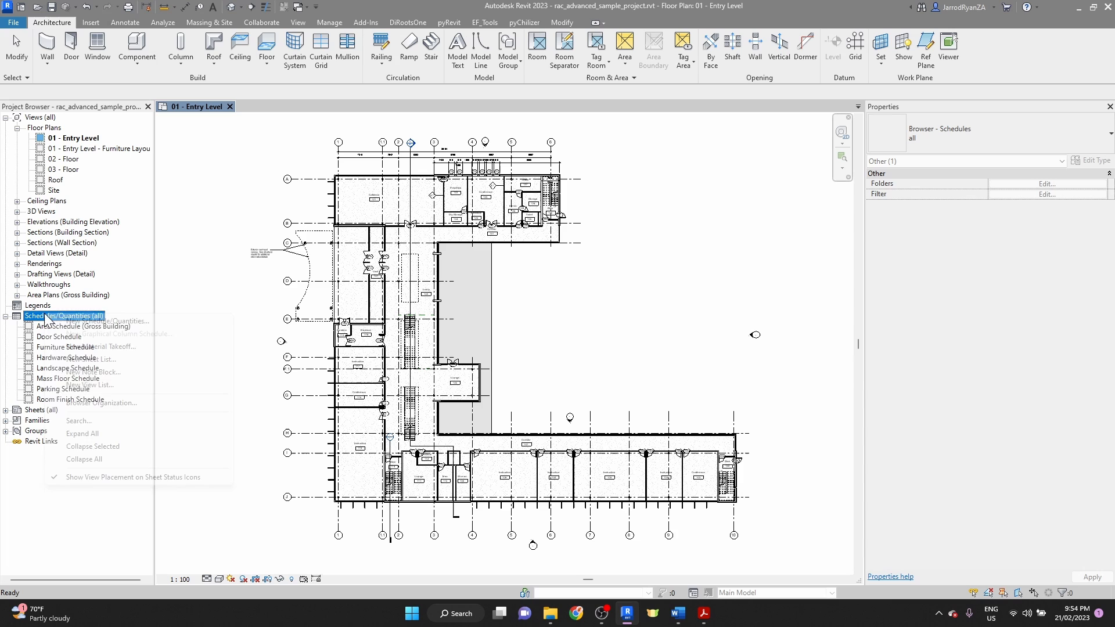
pyautogui.moveTo(91, 359)
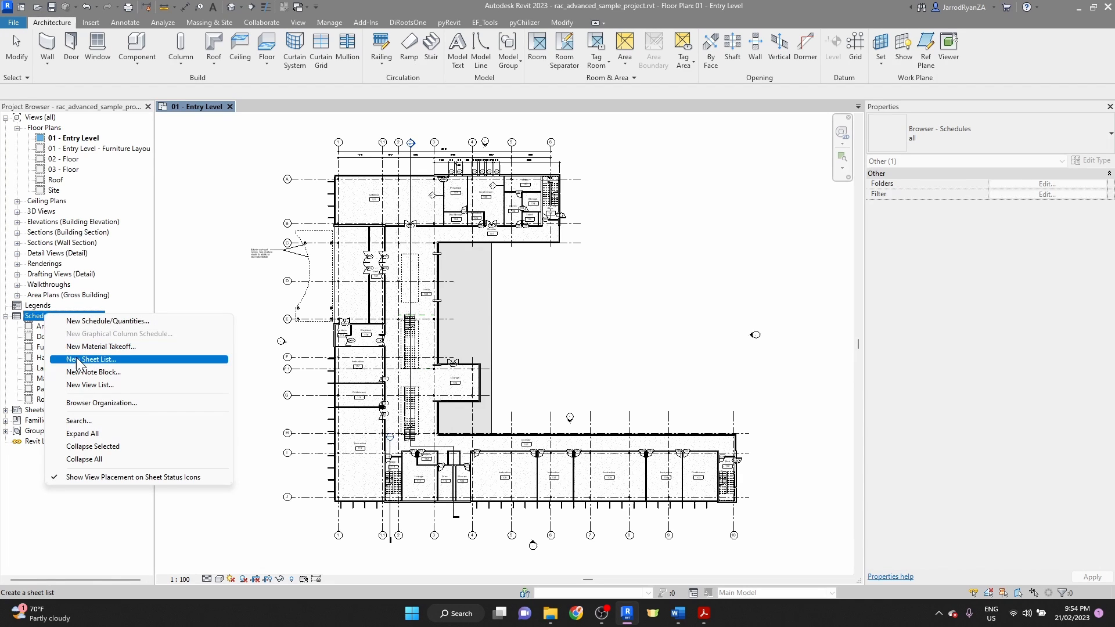
# Start a New Sheet List and add Sheet Number, Sheet Name, Designed By, Checked By and Approved By fields, then create it
pyautogui.click(88, 359)
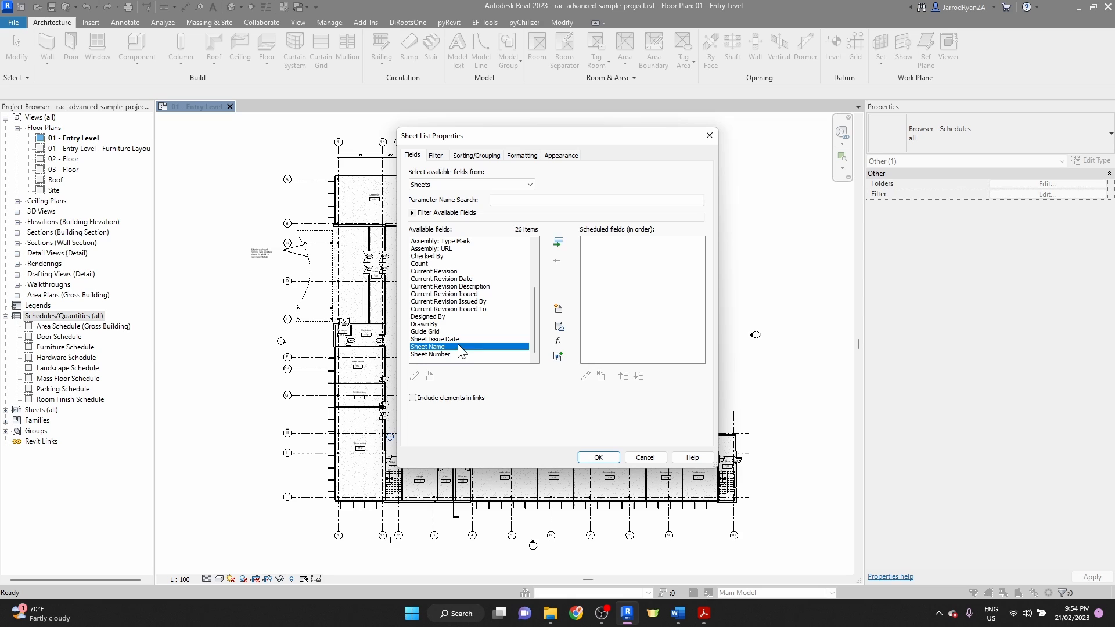
pyautogui.moveTo(475, 362)
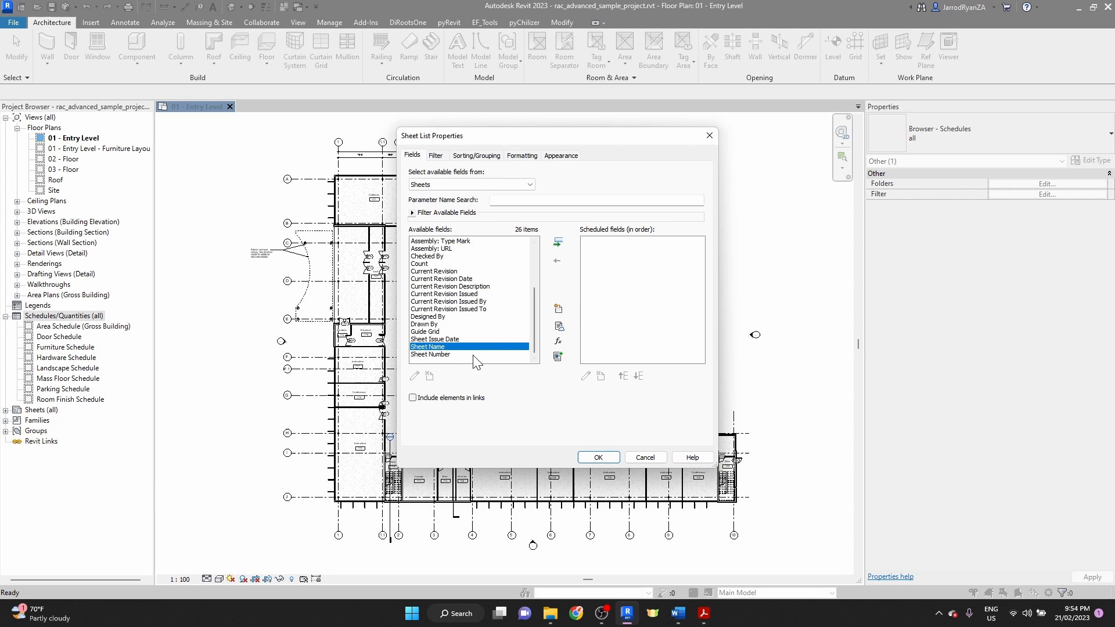
pyautogui.click(558, 241)
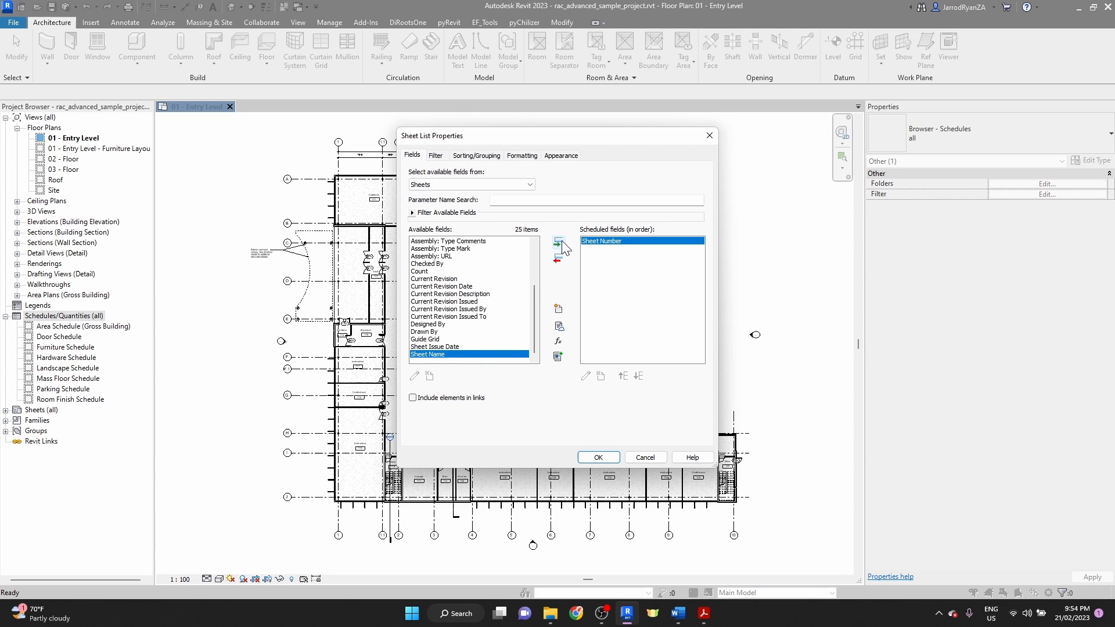
pyautogui.click(559, 242)
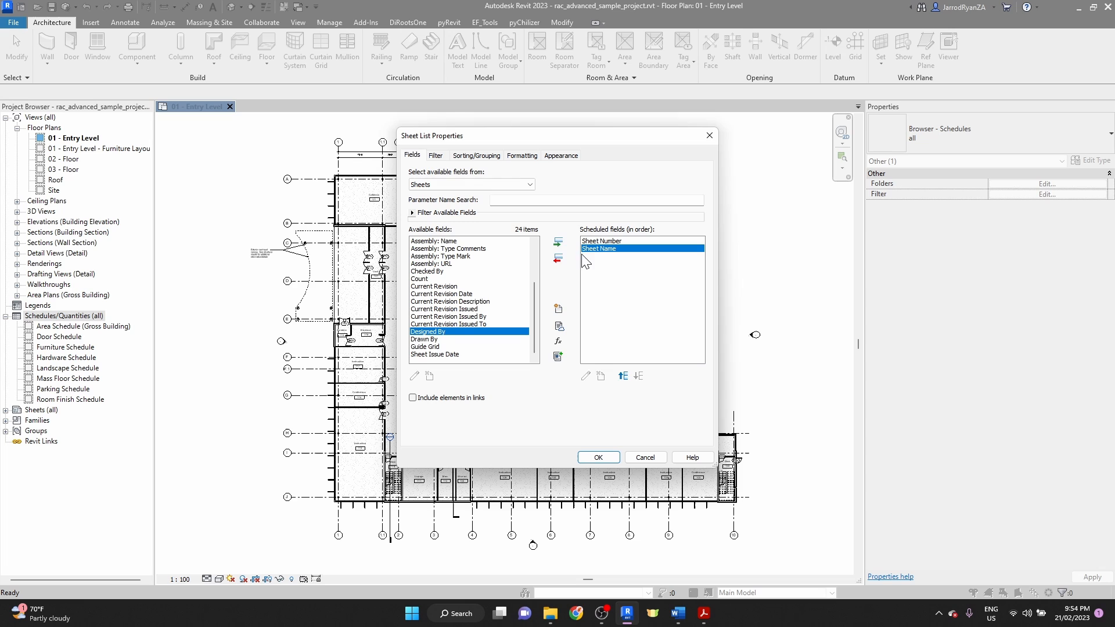
pyautogui.click(558, 243)
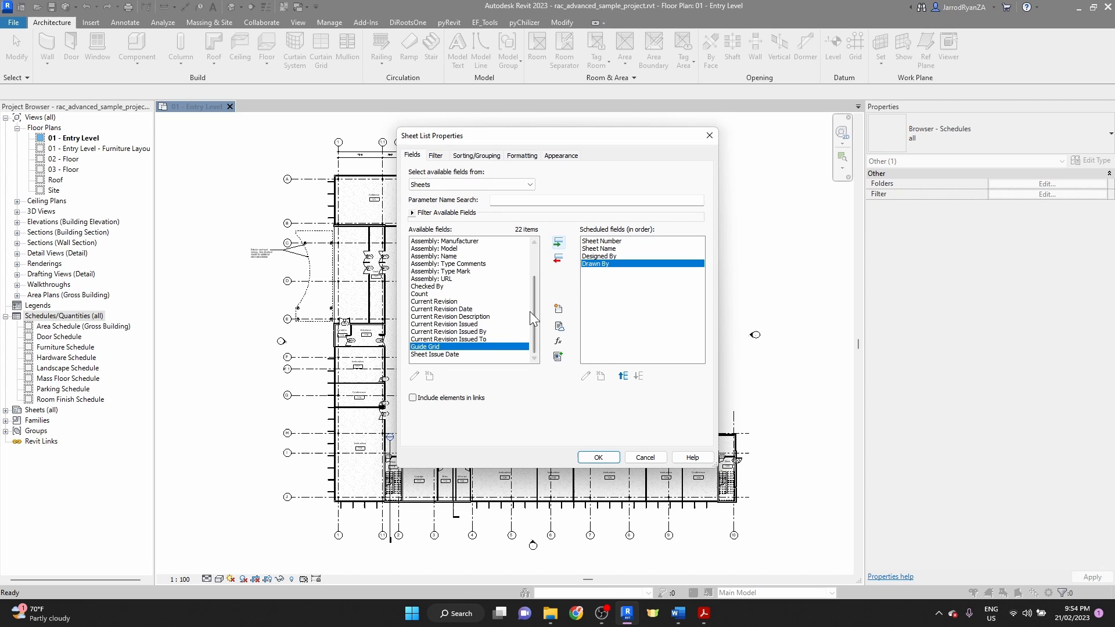
pyautogui.click(558, 245)
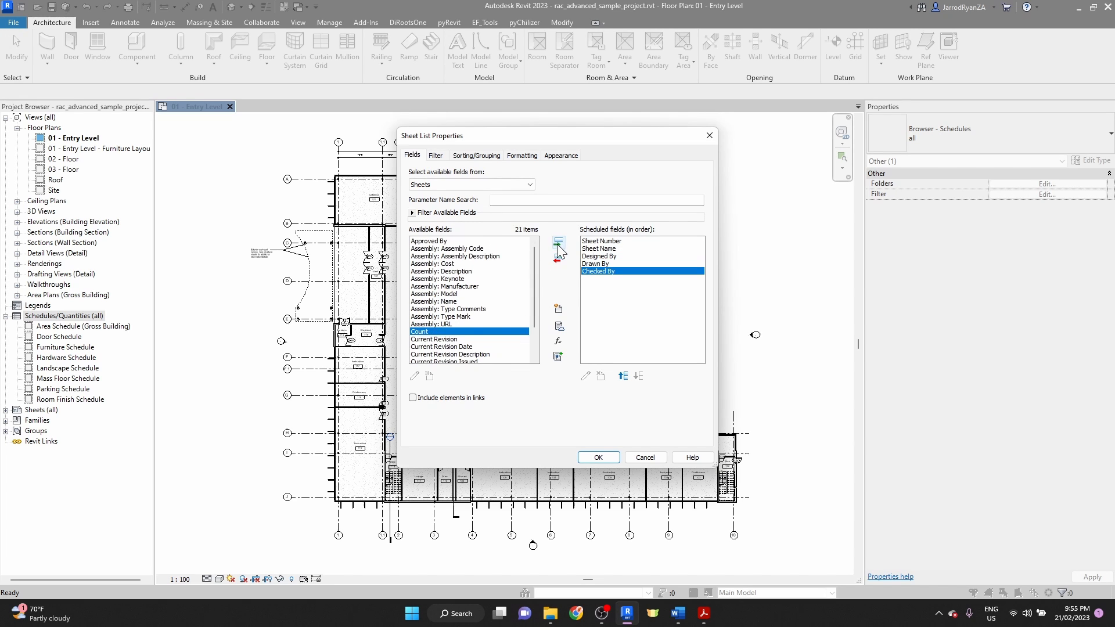
pyautogui.click(559, 243)
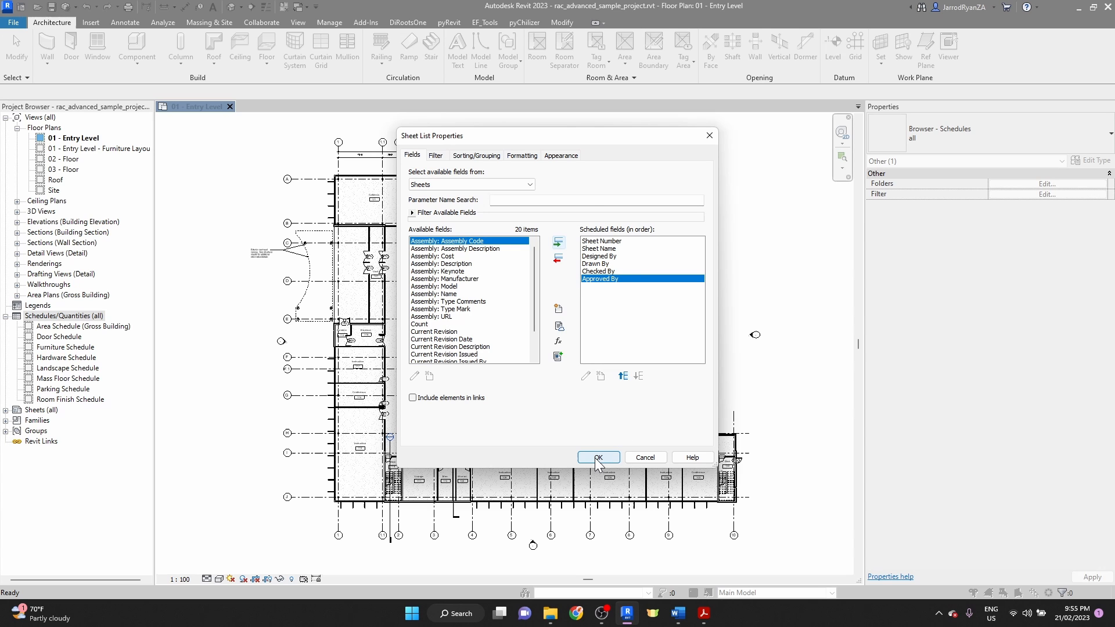
pyautogui.click(598, 457)
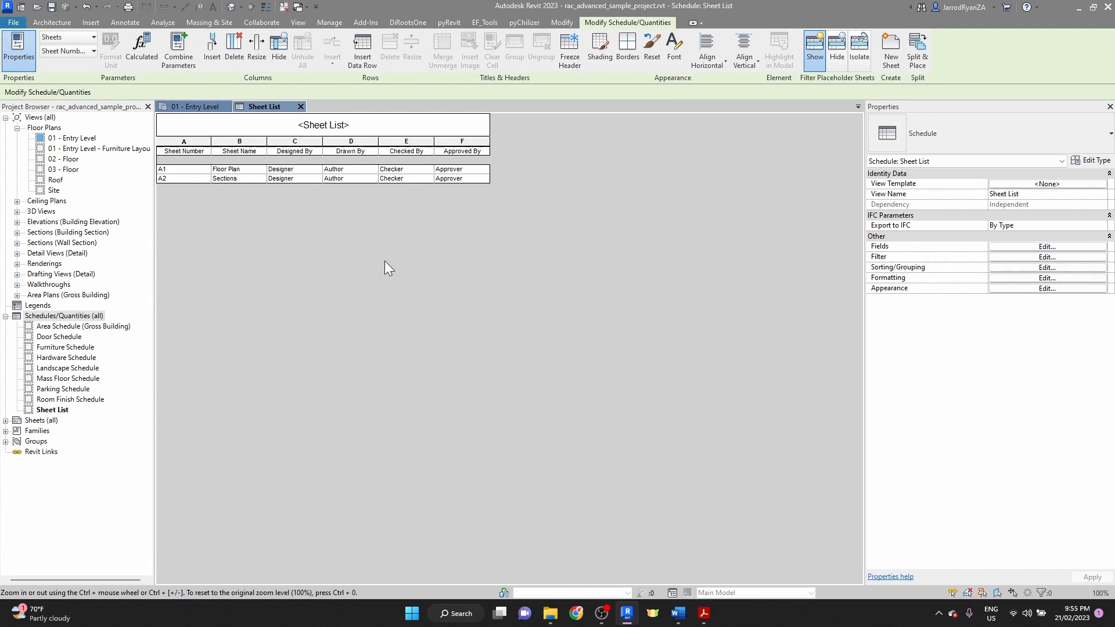
pyautogui.moveTo(325, 287)
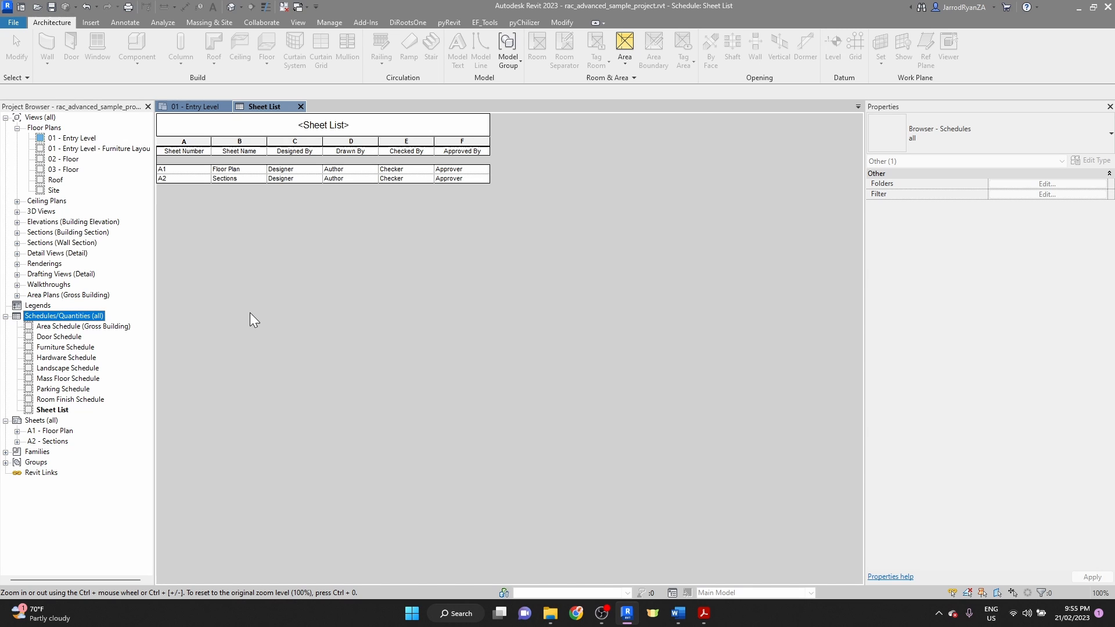
pyautogui.click(47, 442)
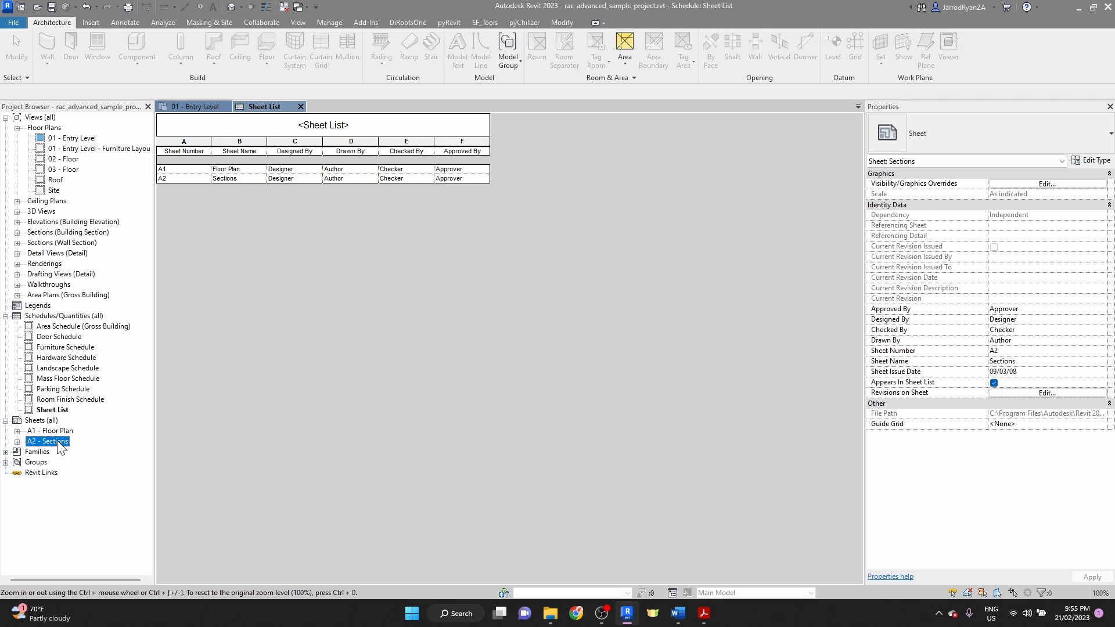
pyautogui.rightClick(46, 441)
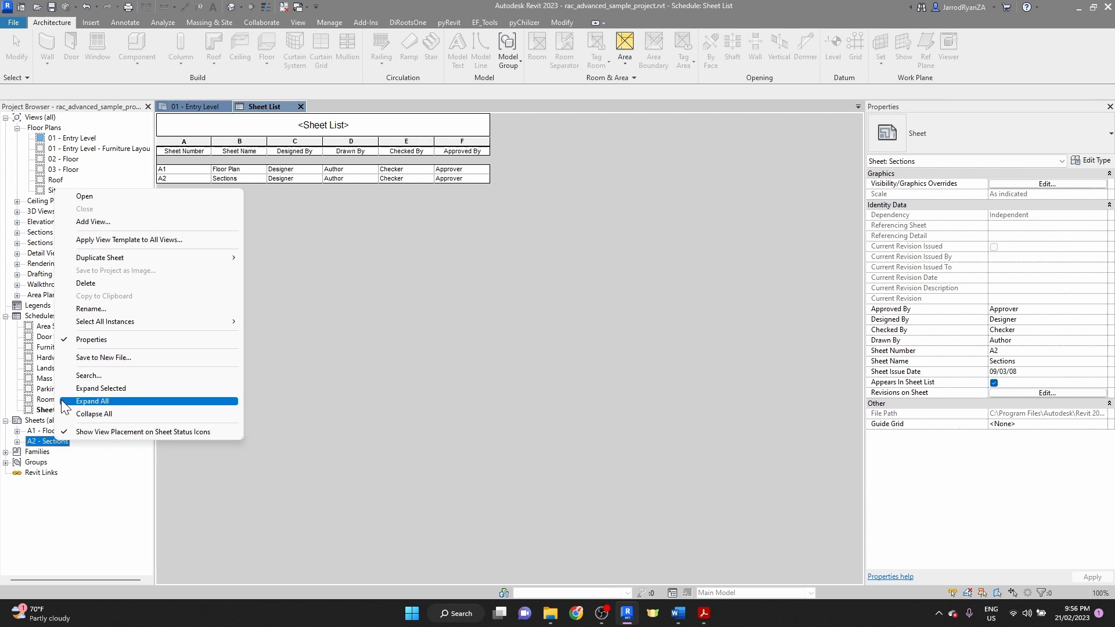
pyautogui.click(91, 309)
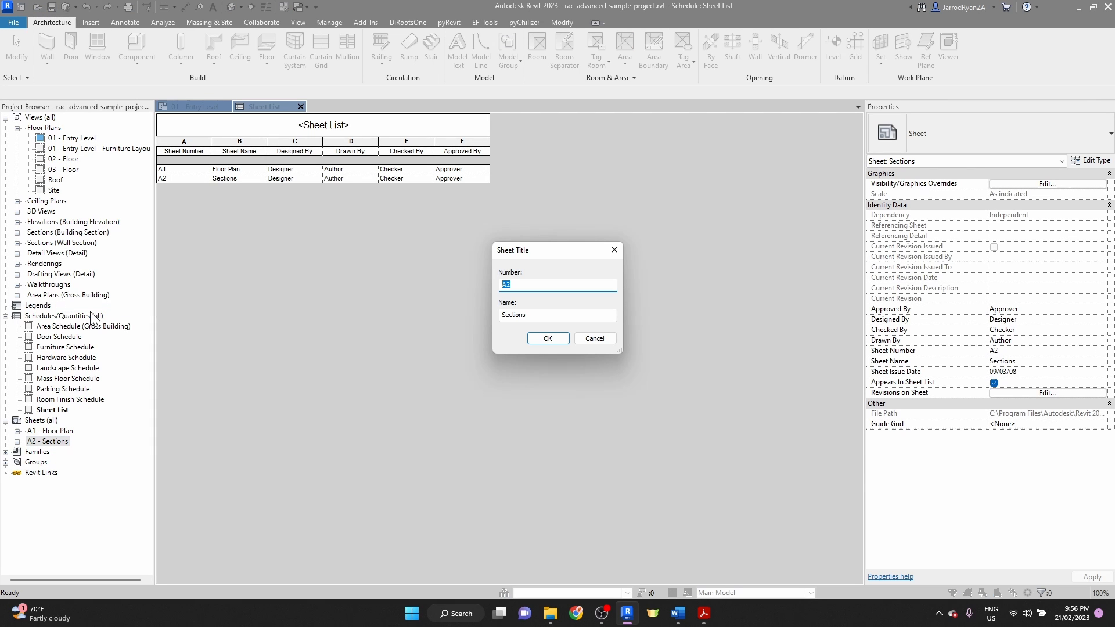
pyautogui.click(547, 338)
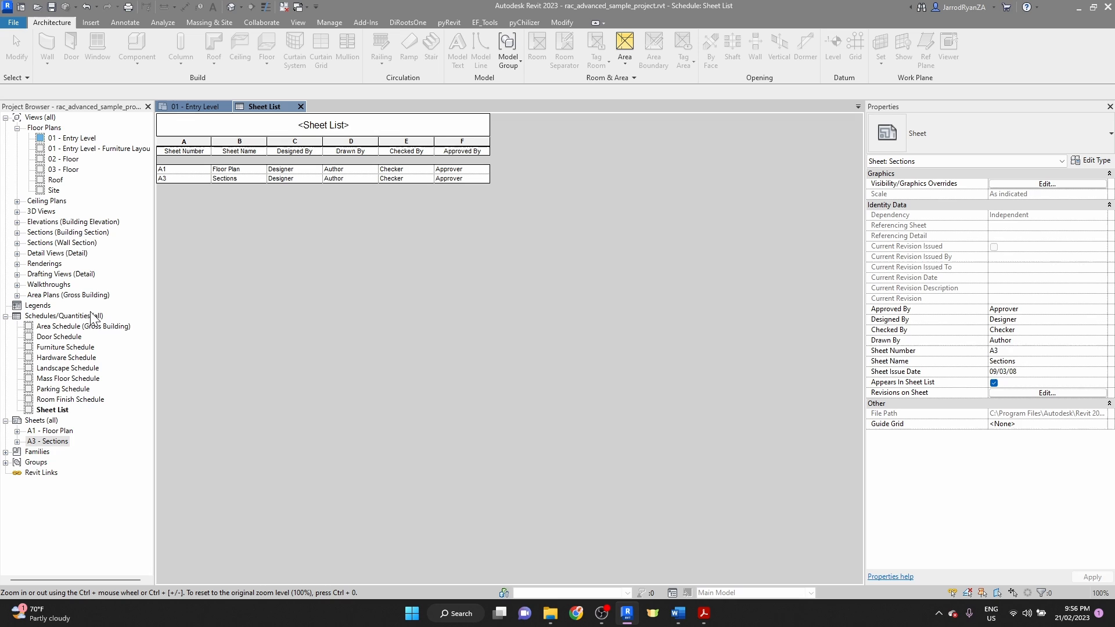
pyautogui.rightClick(46, 442)
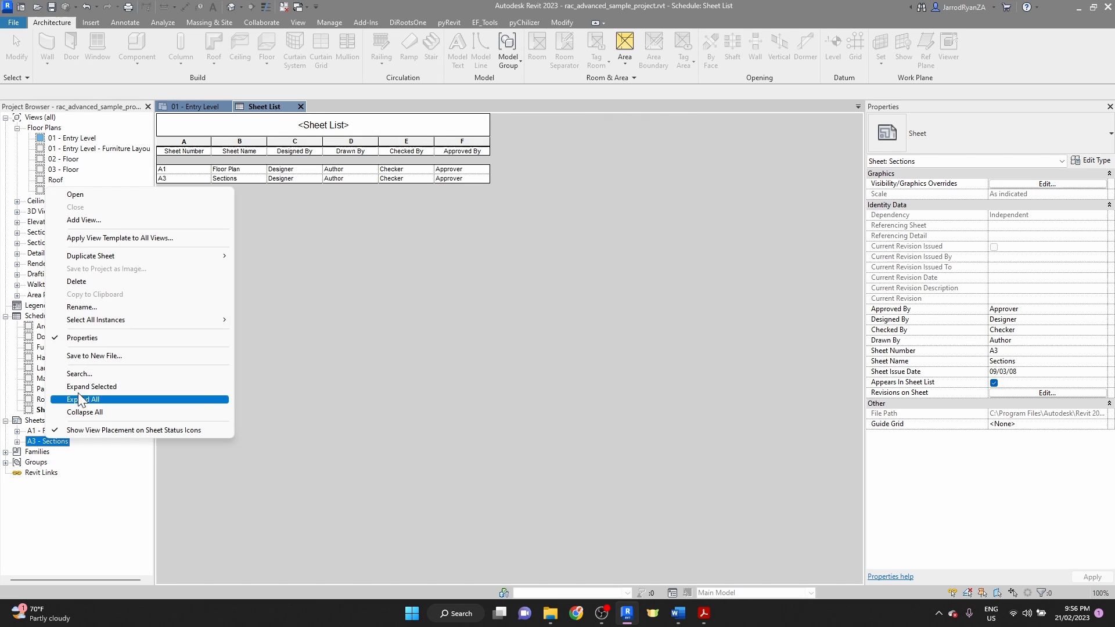
pyautogui.click(81, 307)
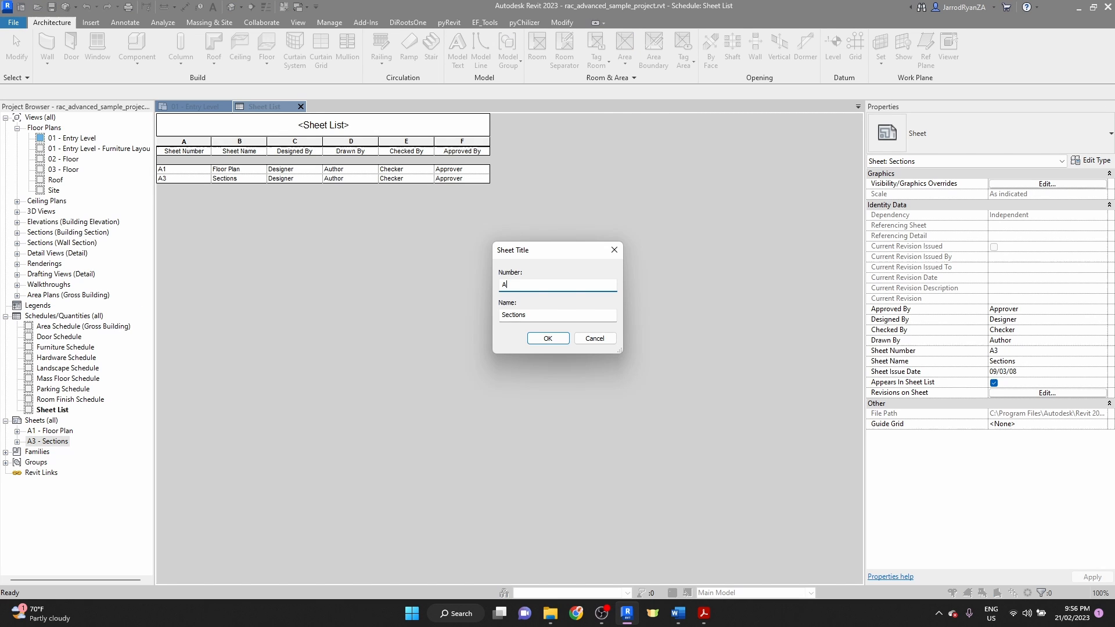
pyautogui.click(547, 338)
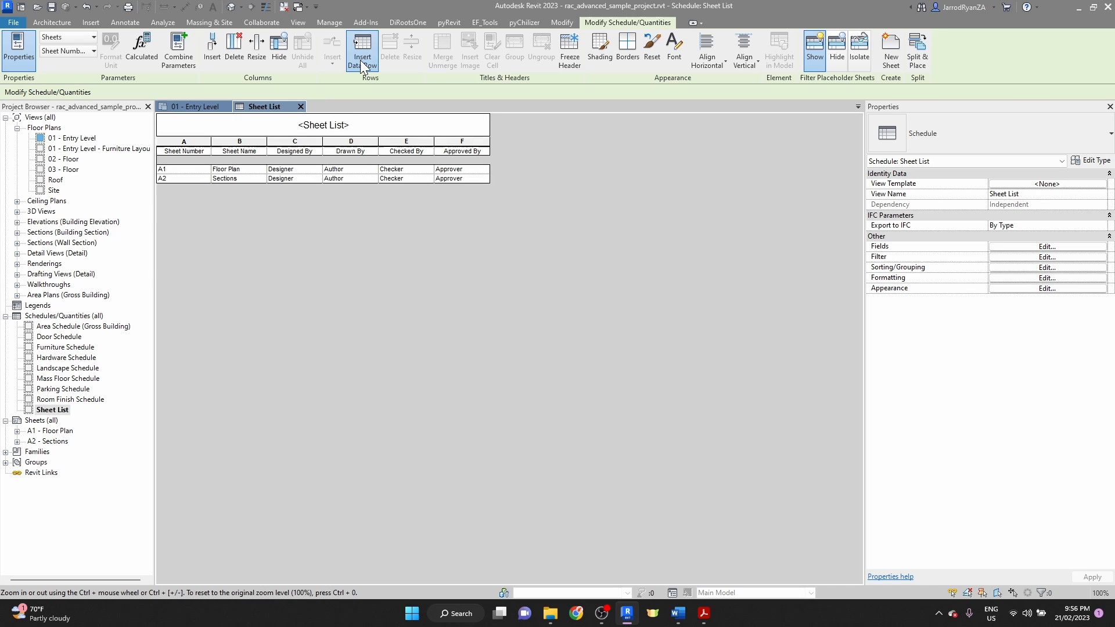
# Insert data rows for unnamed placeholder sheets A4, A5 and A6
pyautogui.click(361, 49)
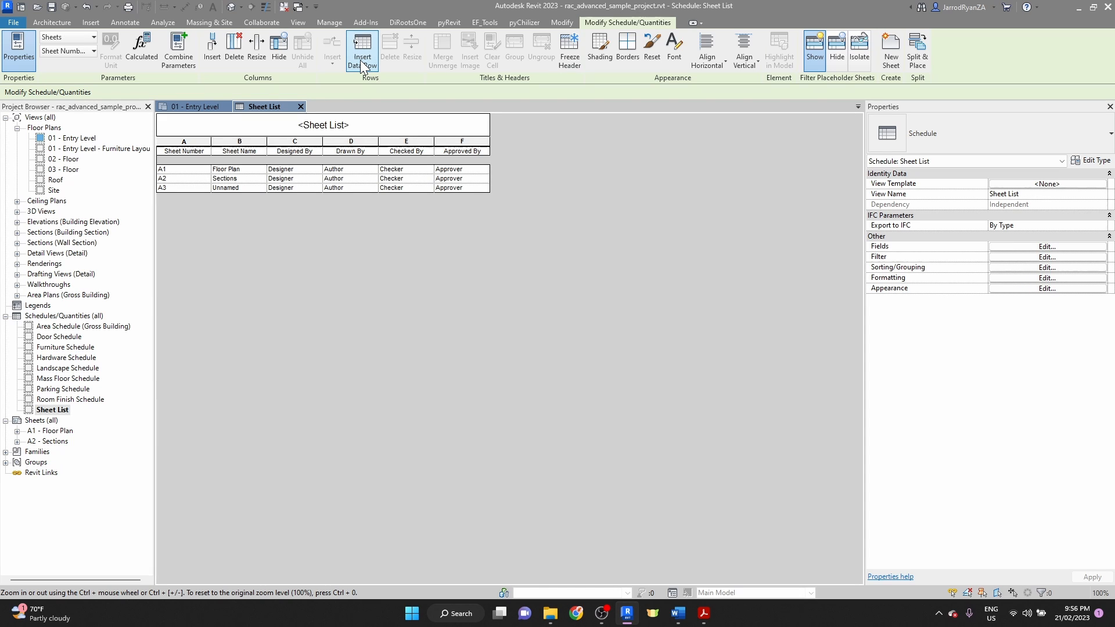
pyautogui.click(362, 50)
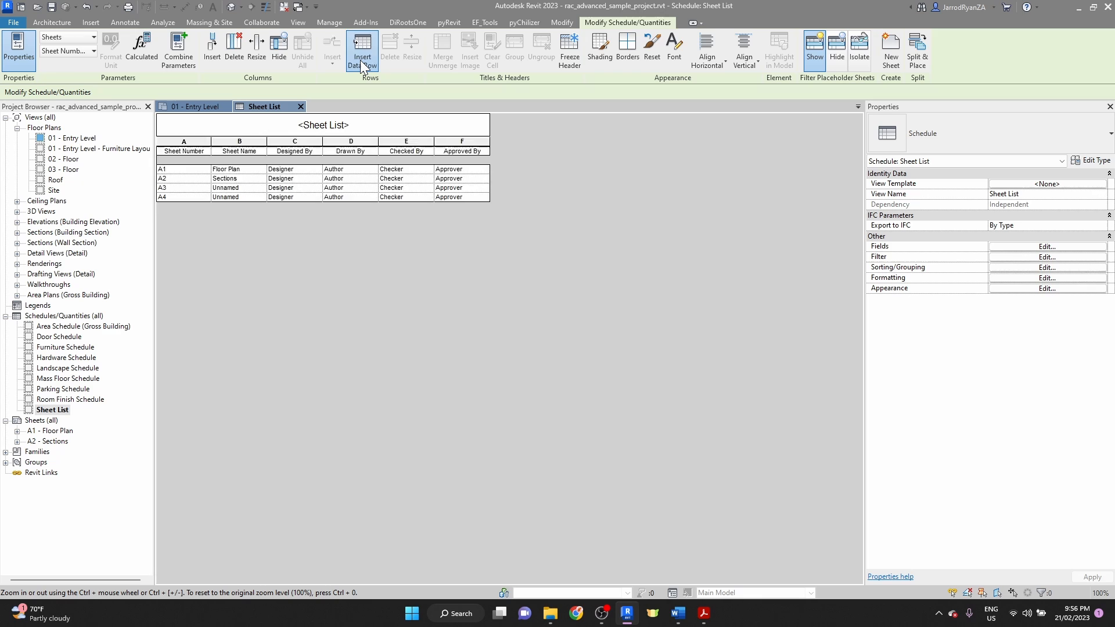
pyautogui.click(362, 50)
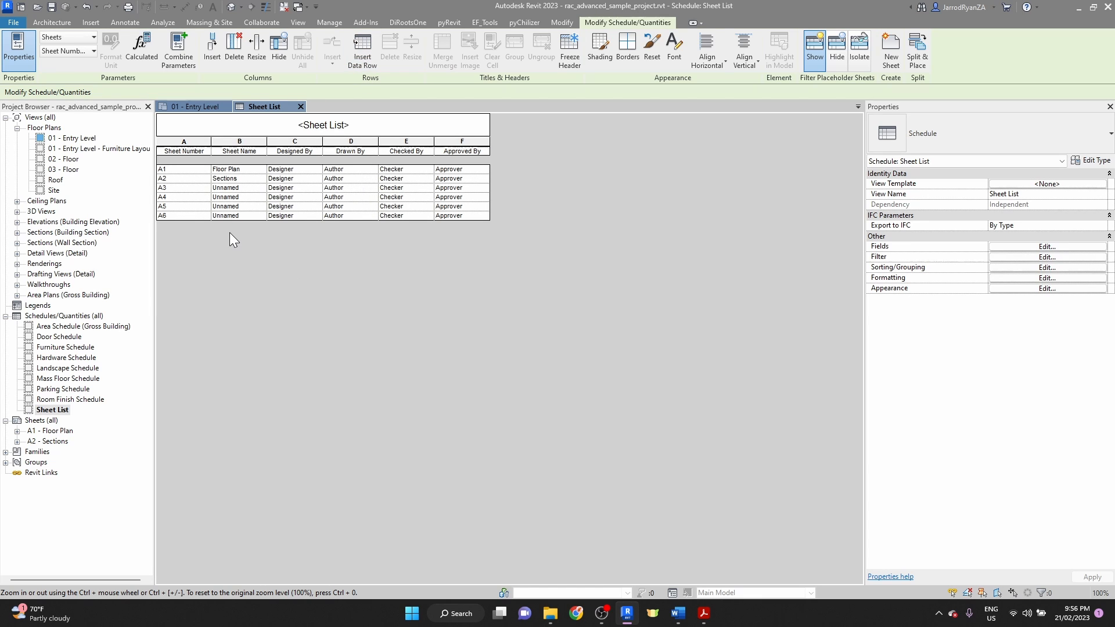
pyautogui.moveTo(251, 227)
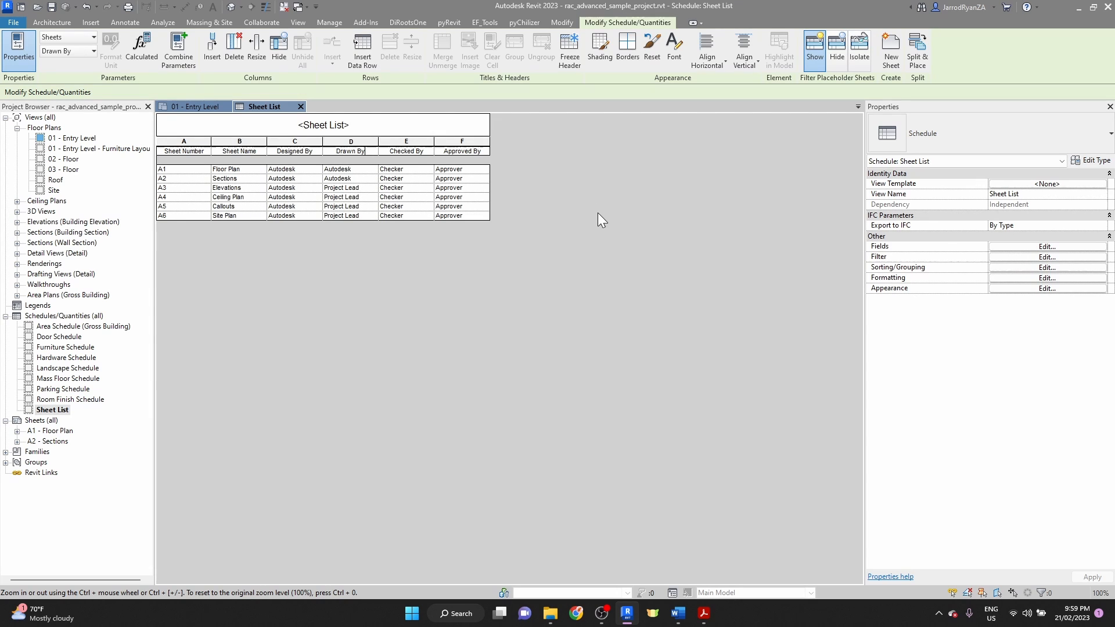
pyautogui.moveTo(311, 201)
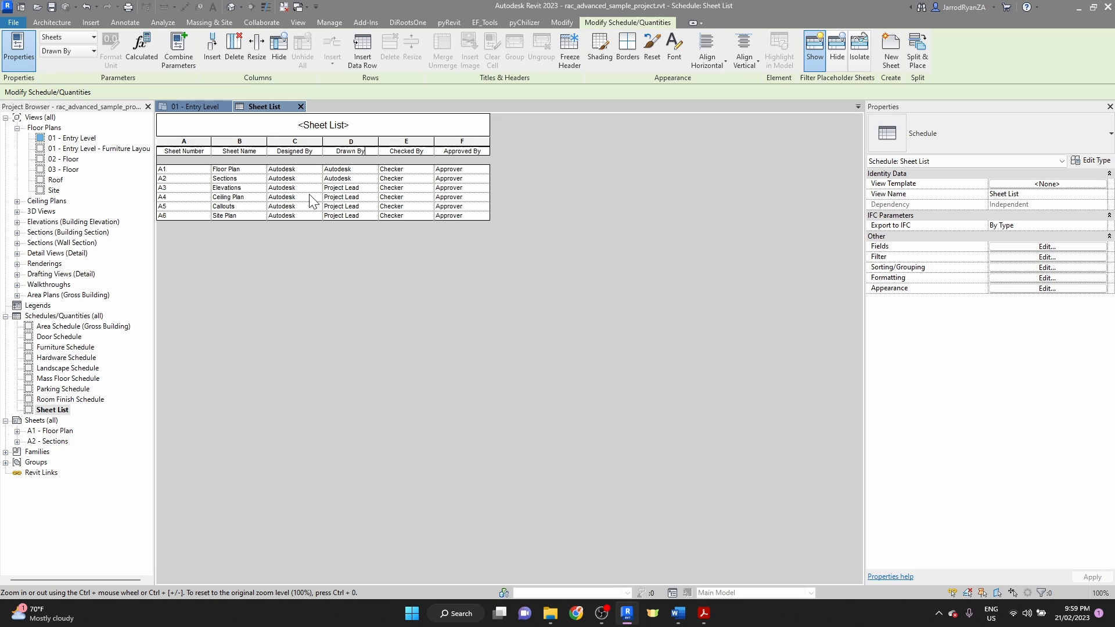
pyautogui.moveTo(680, 218)
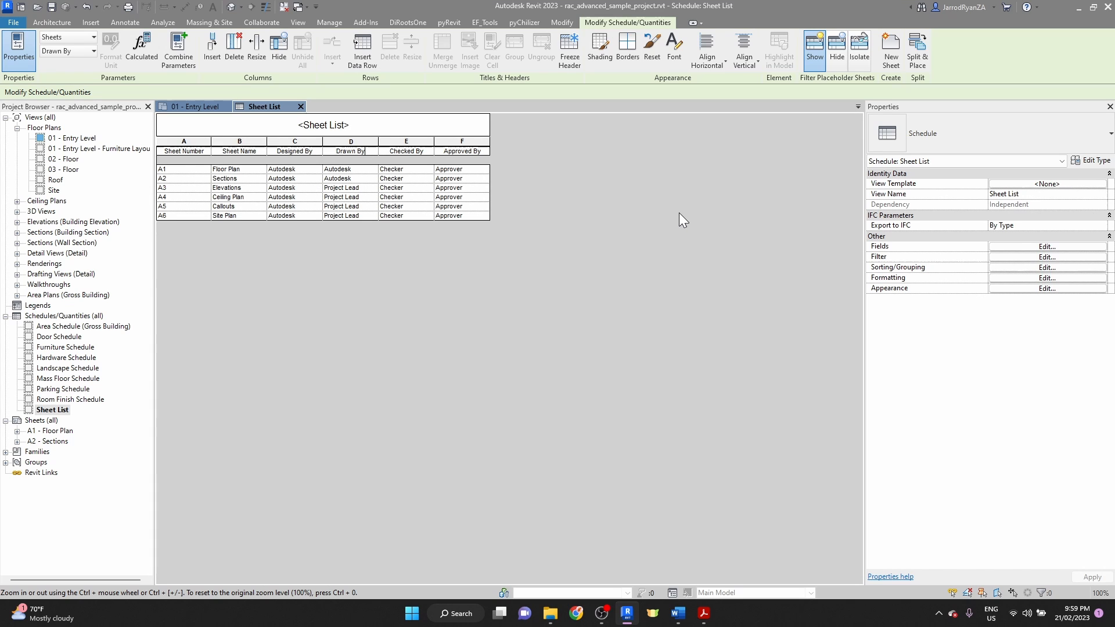
pyautogui.moveTo(895, 90)
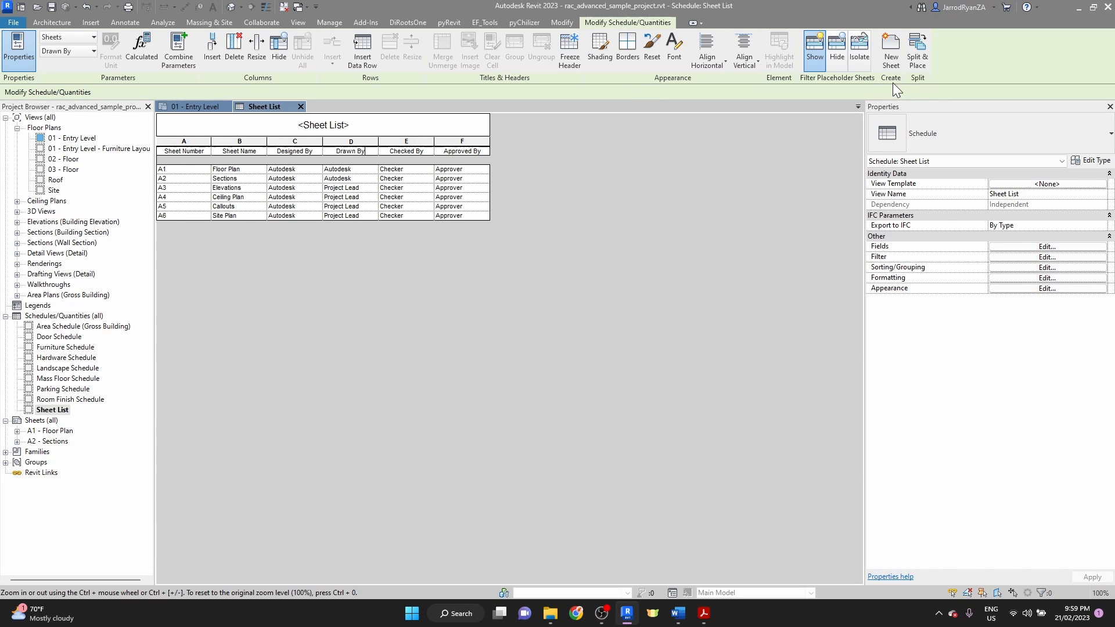
# Begin a New Sheet to convert placeholders A3–A6 into real sheets
pyautogui.click(889, 48)
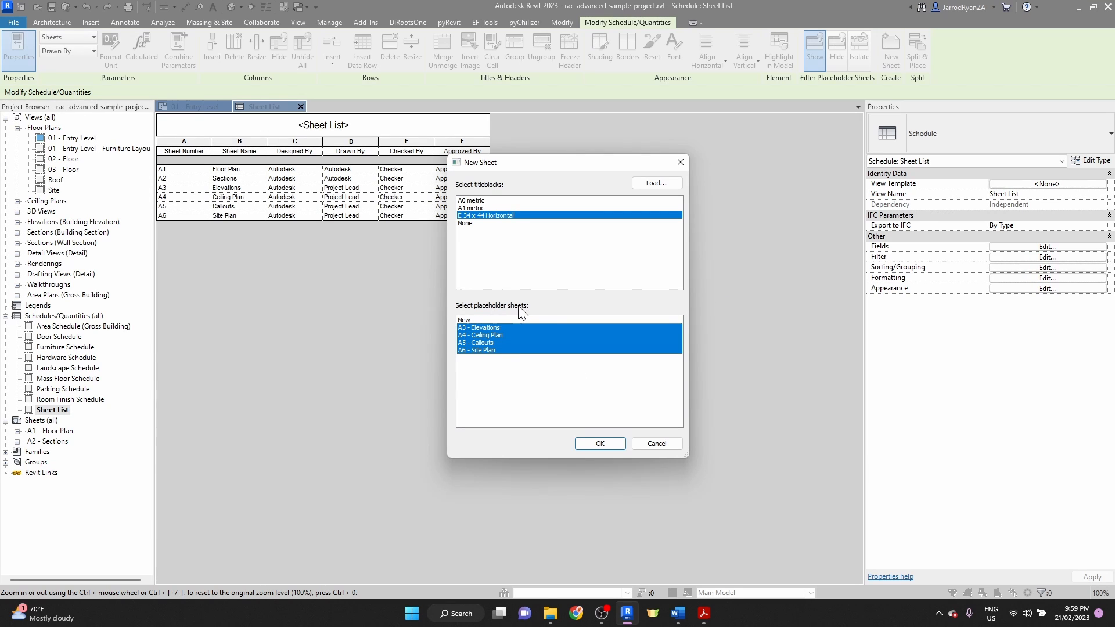
pyautogui.moveTo(483, 280)
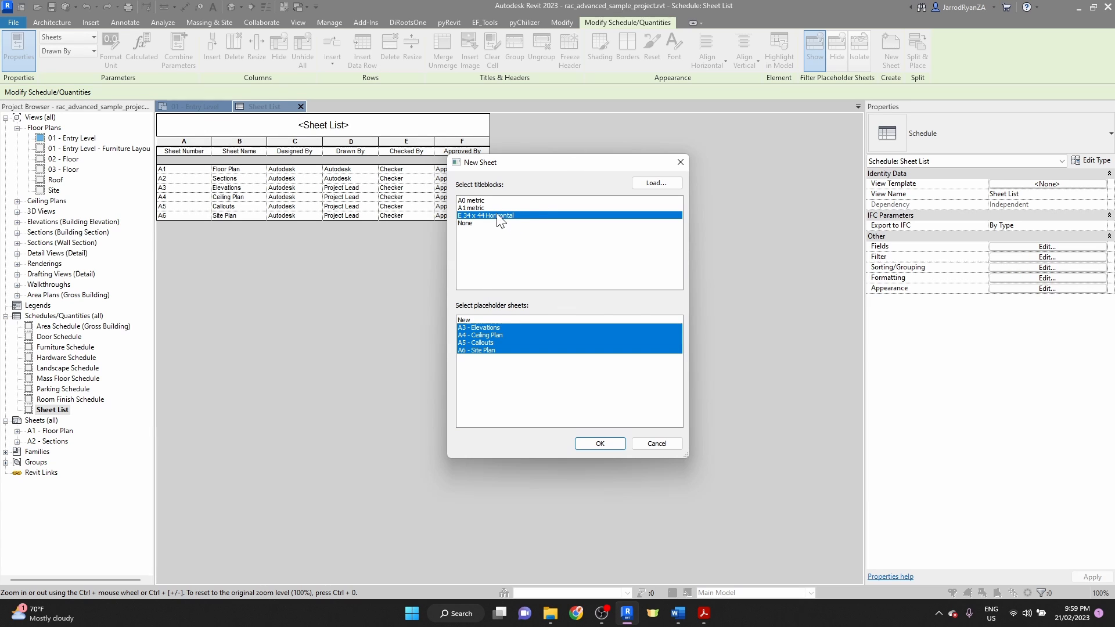
pyautogui.moveTo(499, 219)
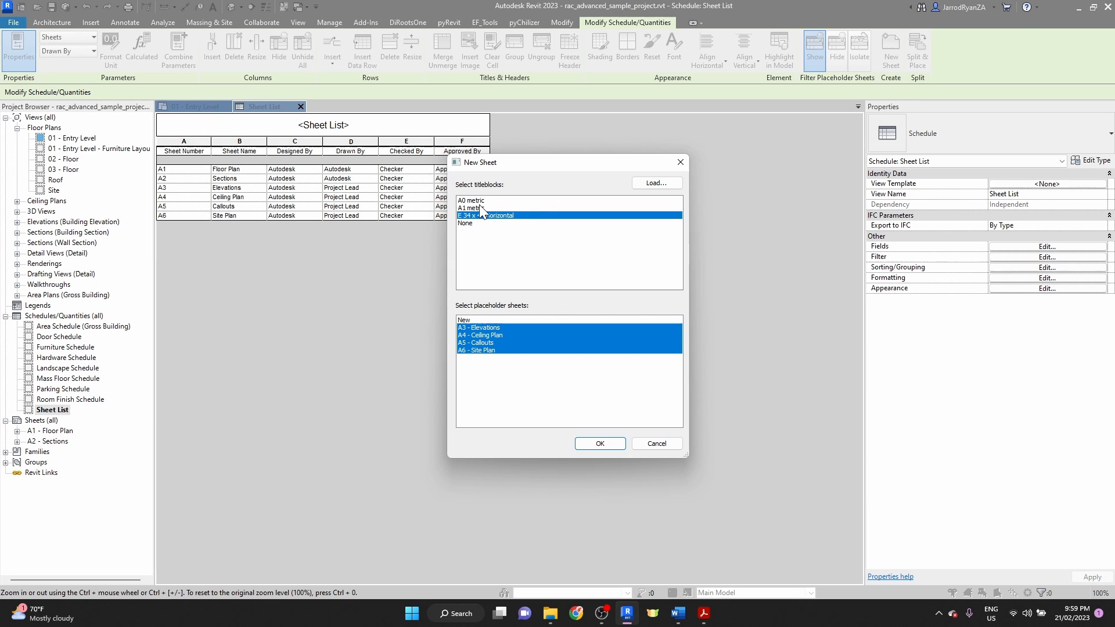
# Select the A1 metric title block and create real sheets from placeholders A3–A6
pyautogui.click(473, 208)
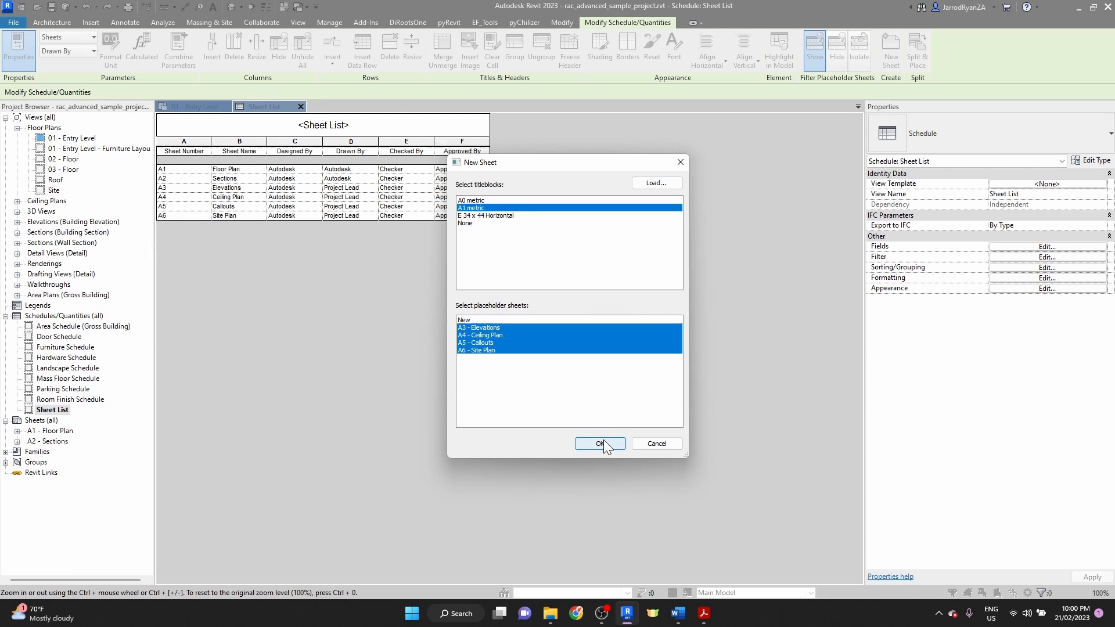
pyautogui.click(600, 442)
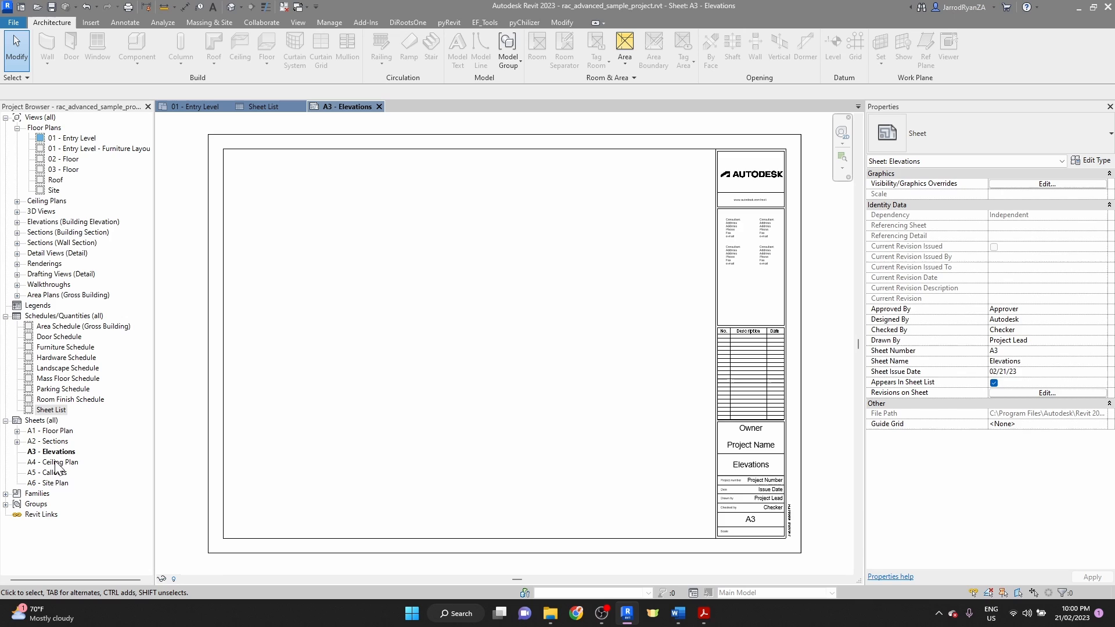
pyautogui.moveTo(362, 333)
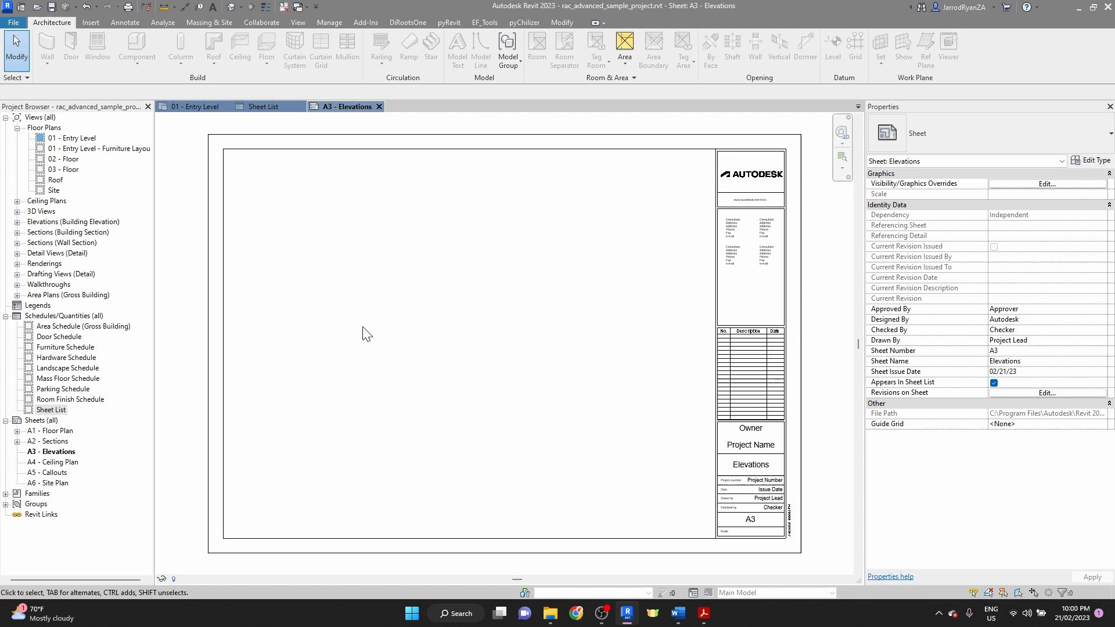
pyautogui.moveTo(391, 313)
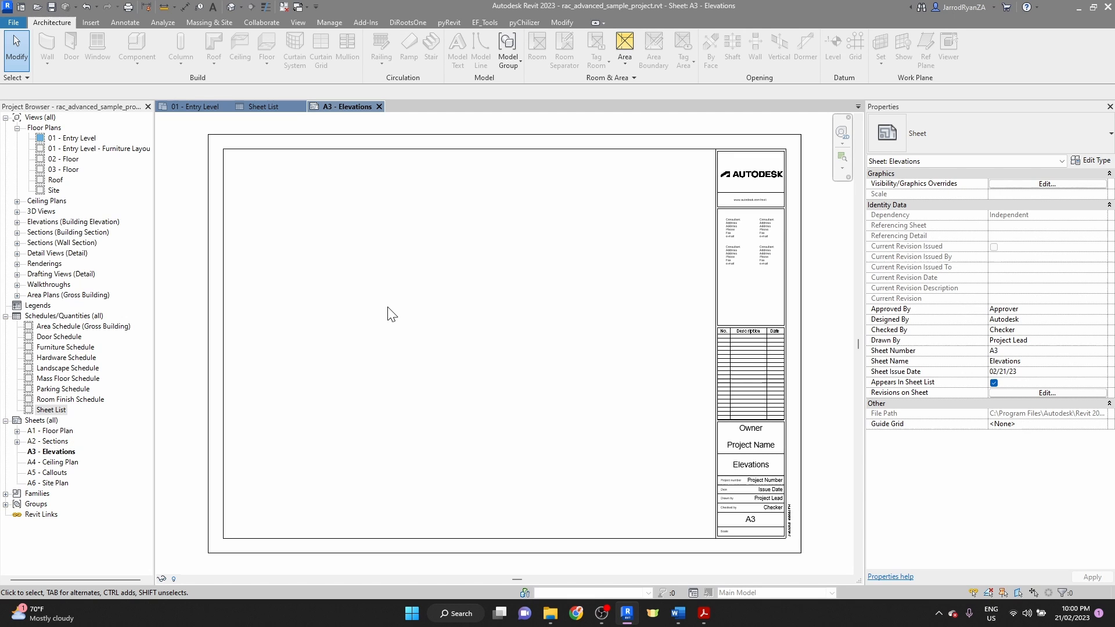
pyautogui.moveTo(686, 475)
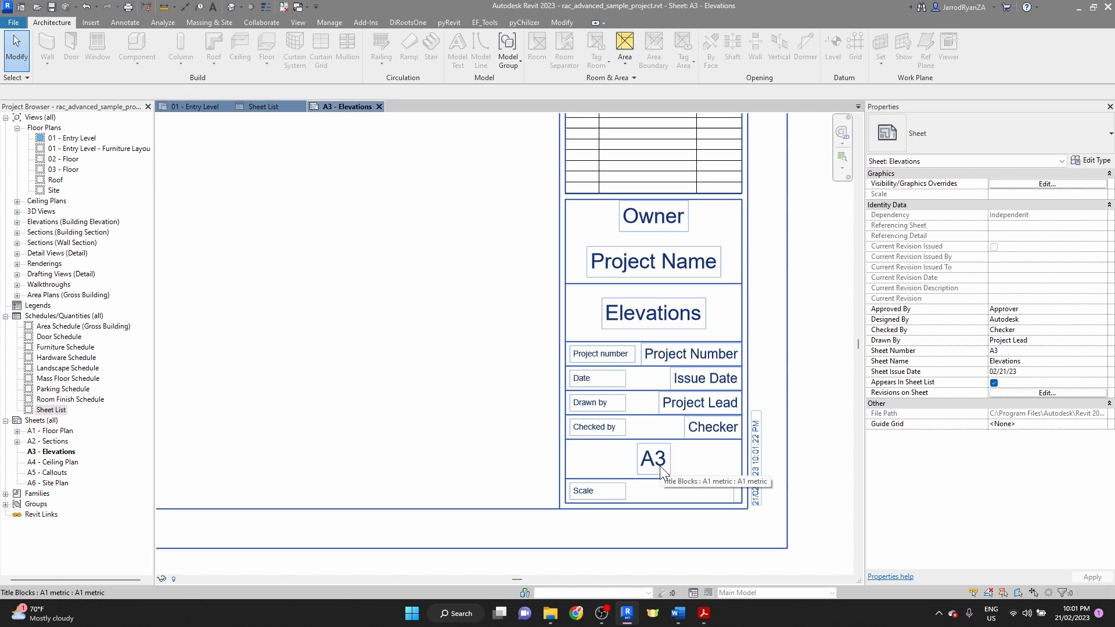
pyautogui.moveTo(657, 332)
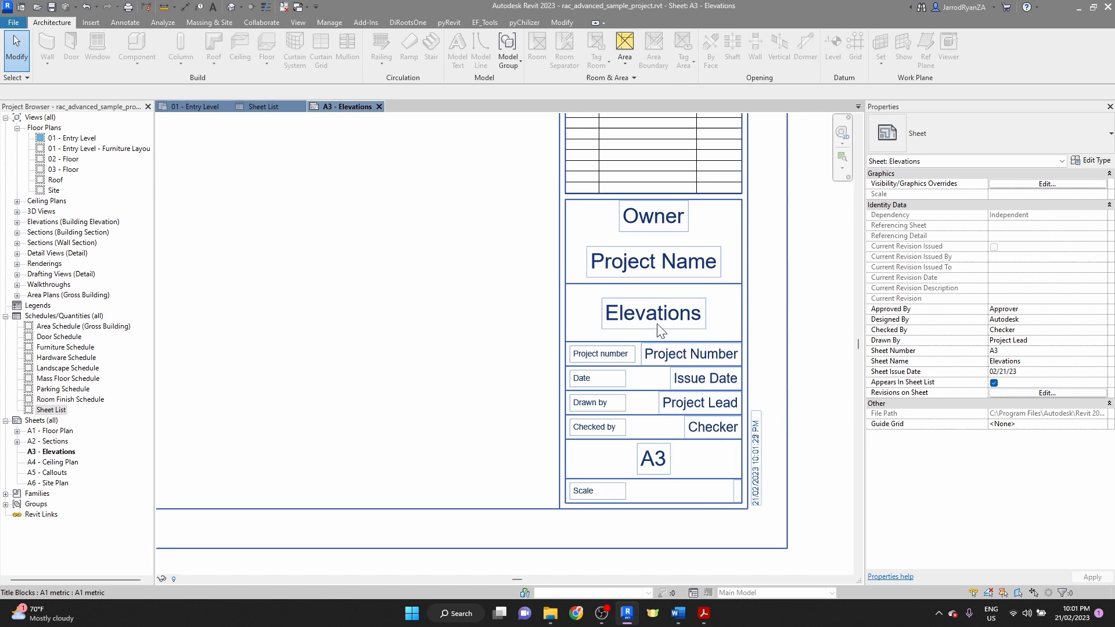
pyautogui.click(402, 430)
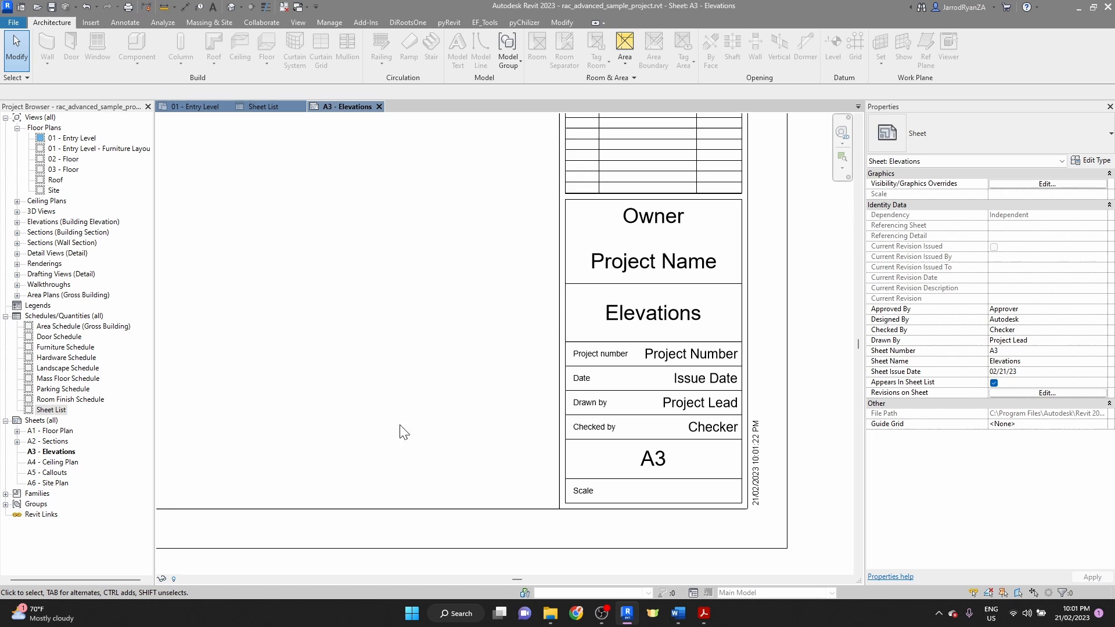
pyautogui.moveTo(704, 344)
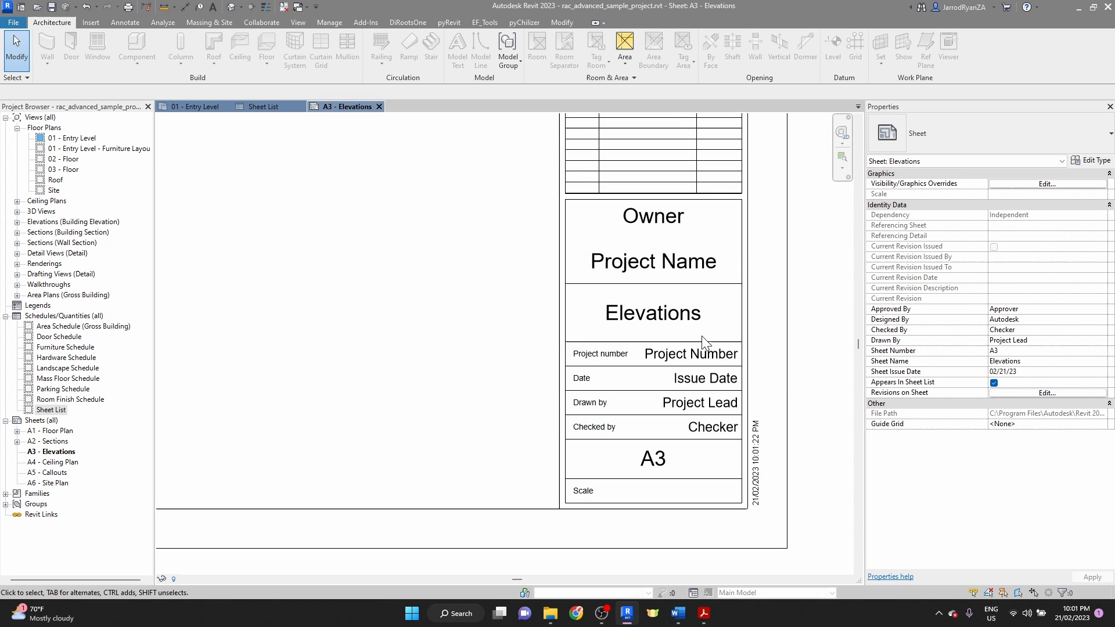